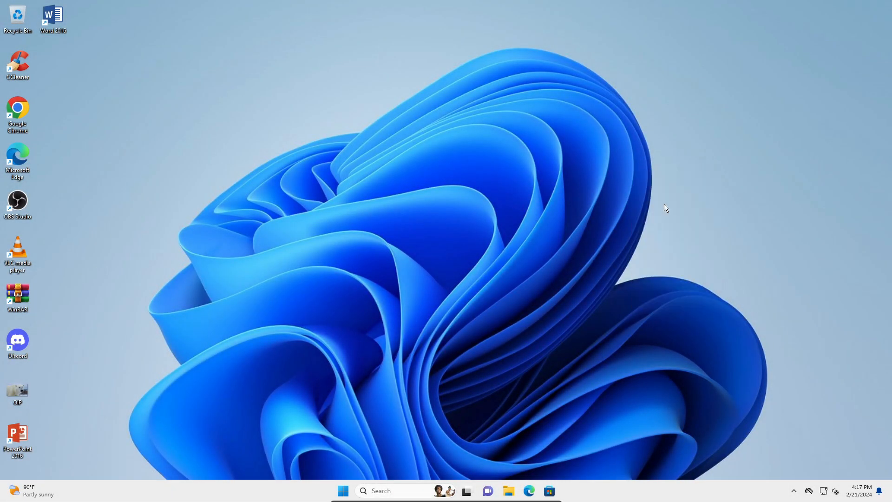
mouse_move(662, 201)
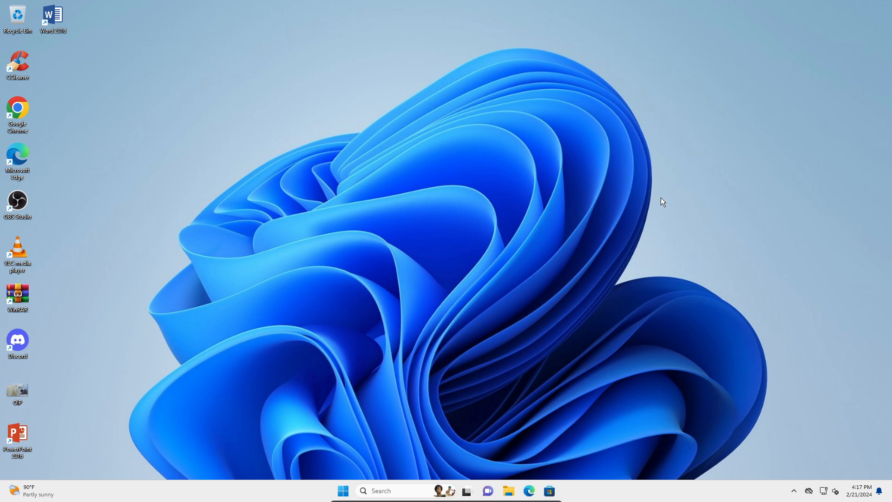
Bring up the context menu on an empty area of the Windows desktop
right_click(662, 202)
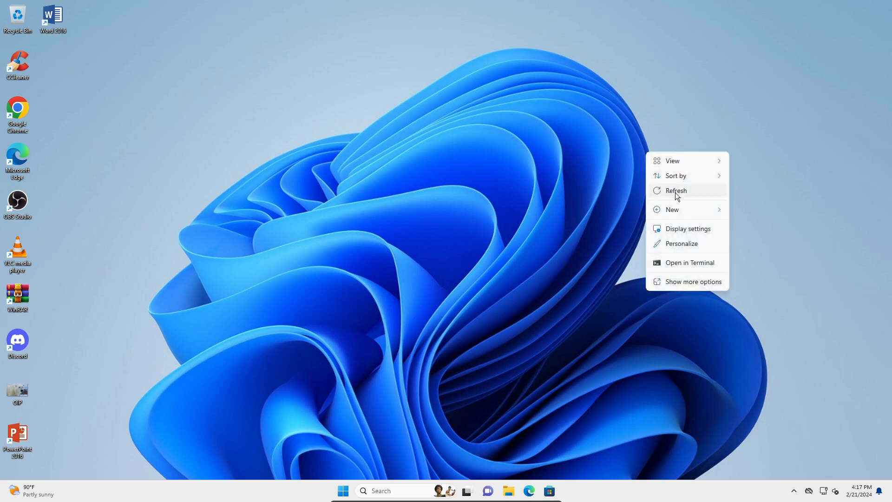
Refresh the desktop, then search Google for 'steam' in Chrome
left_click(675, 190)
type("s")
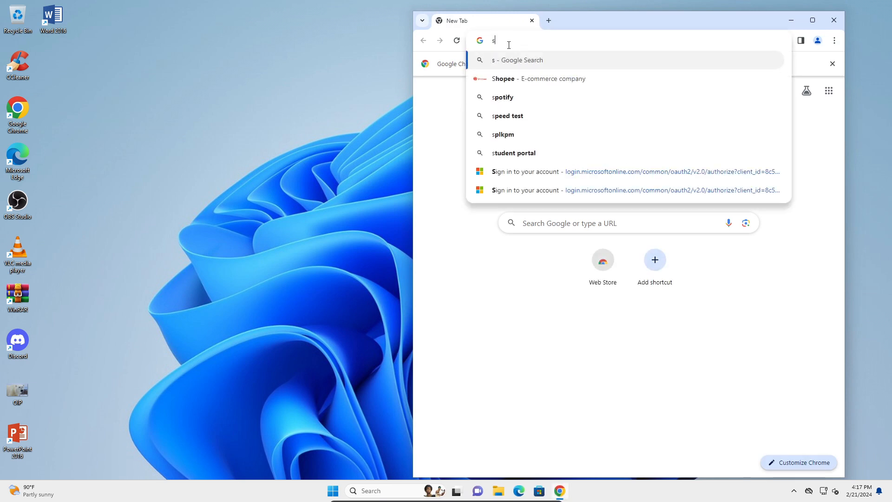
type("team&oq=steam&gs_lcrp=EgZjaHJvbWUyDwgAEEUYORiDARixAxiABDIN...")
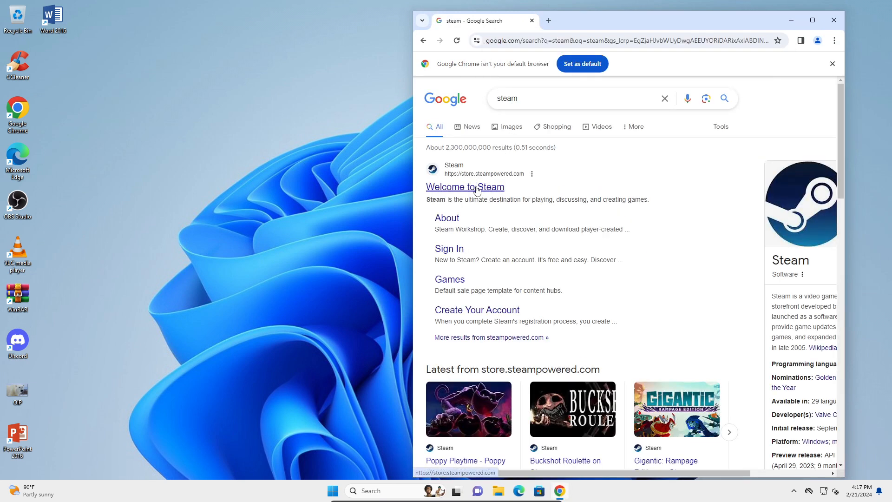
Download the Steam installer from the official Steam store's Install Steam page
left_click(464, 187)
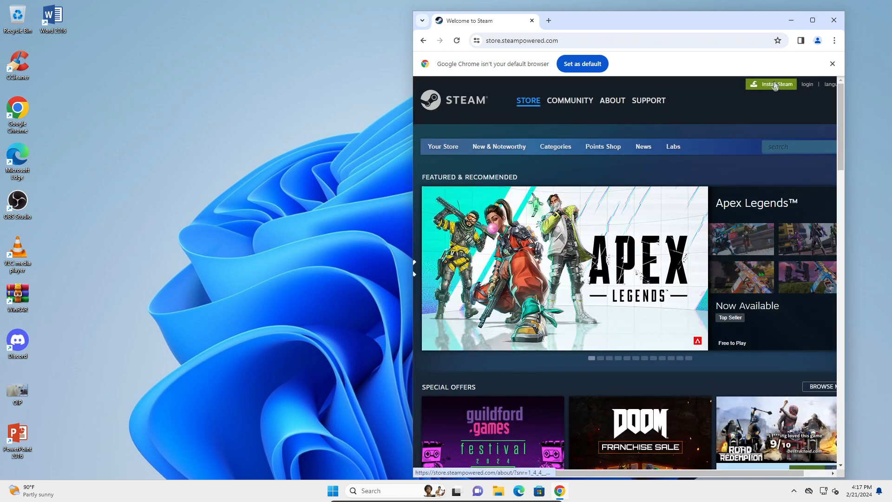
left_click(611, 100)
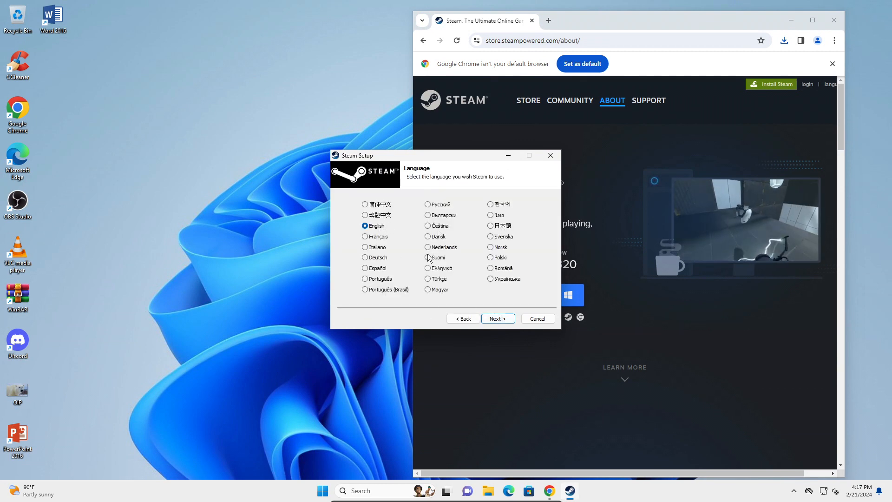
Install Steam in English to the default folder until setup completes
left_click(497, 317)
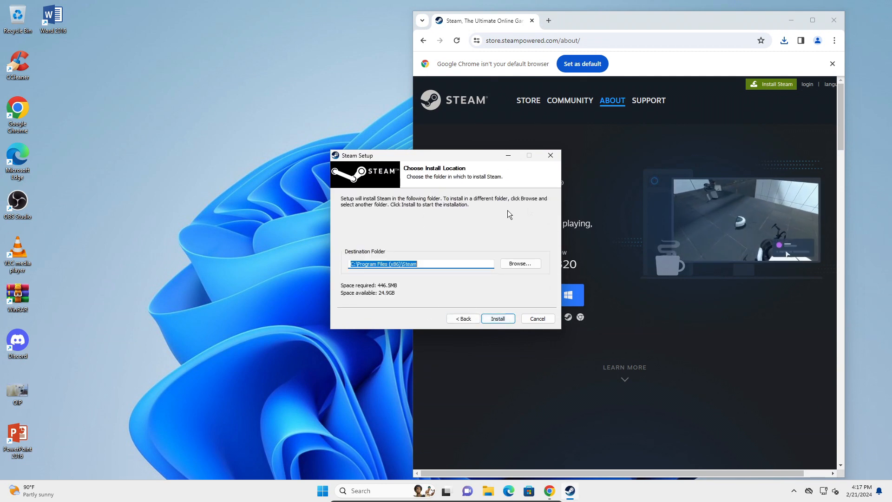
left_click(496, 318)
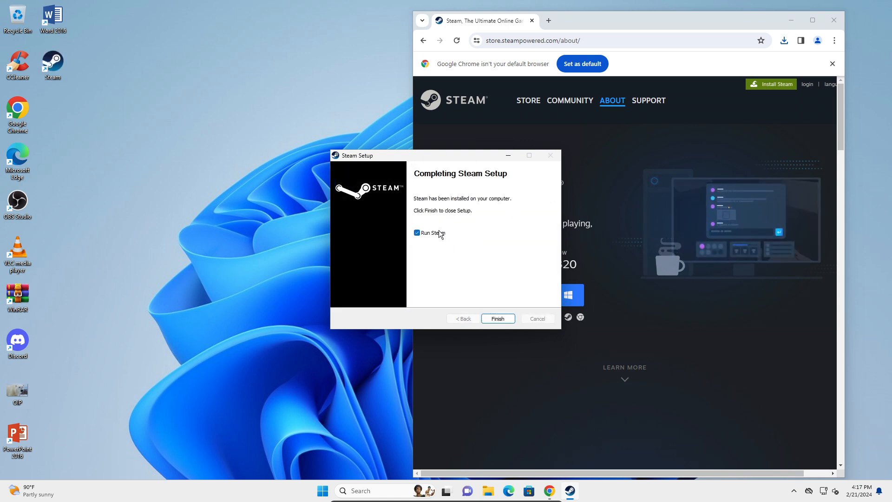
Finish setup with Run Steam ticked so it downloads its first update, and close Chrome
left_click(496, 318)
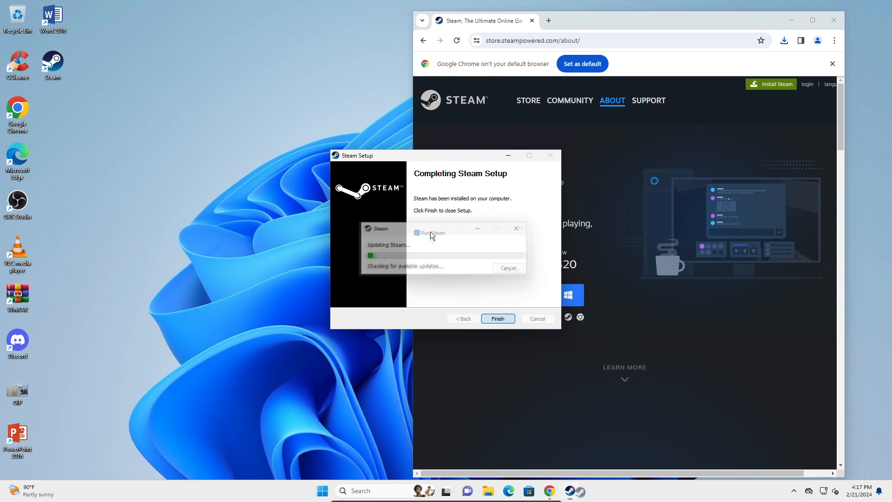
left_click(496, 318)
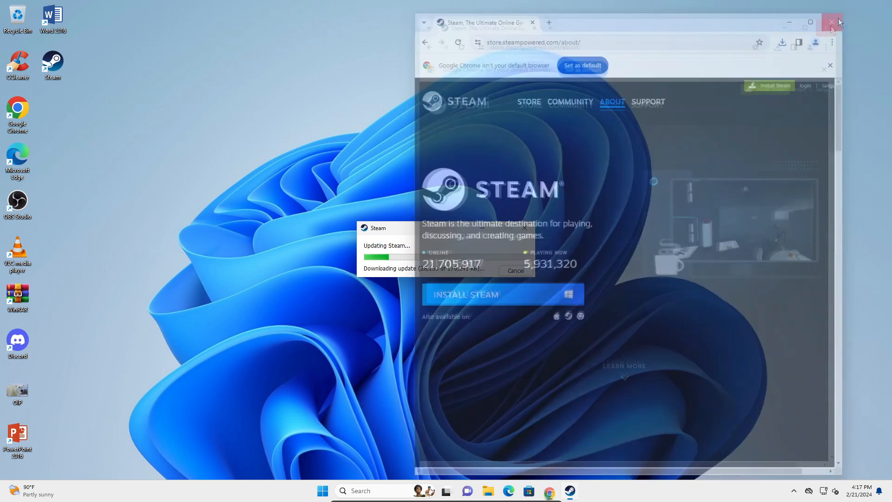
left_click(830, 22)
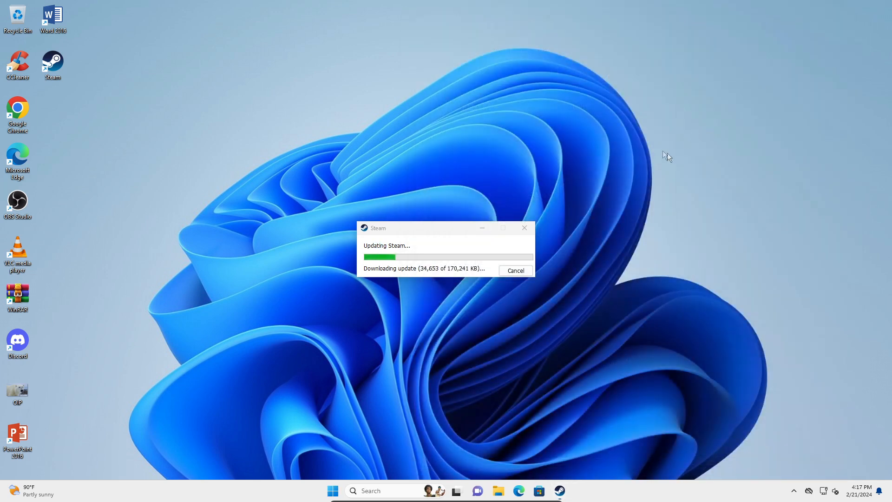
mouse_move(604, 159)
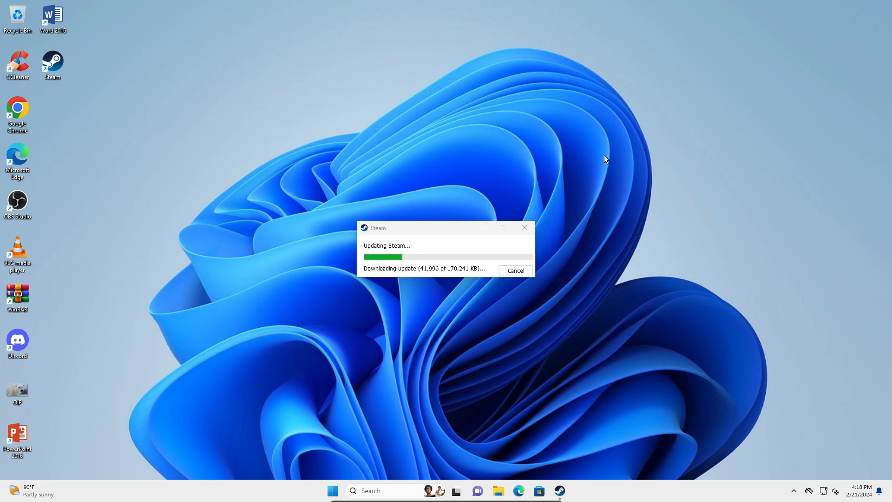